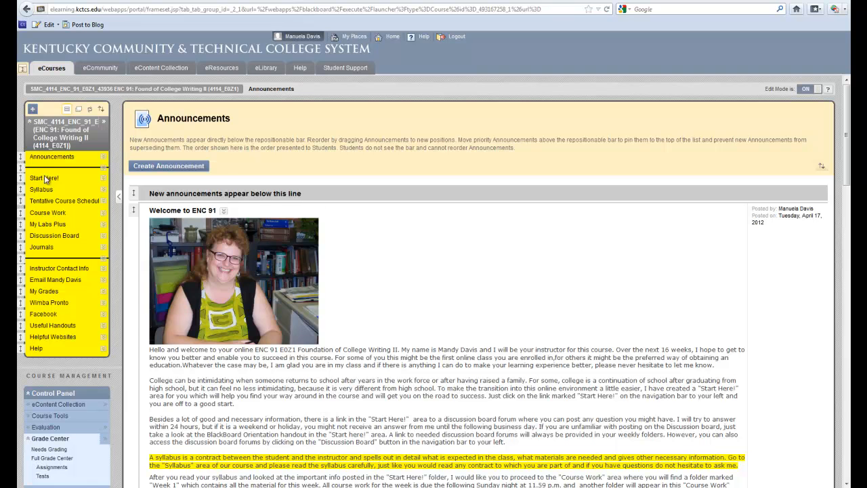
Open the Syllabus page and launch the 'ENC 91 Fall 2011 Online.docx' Word syllabus
click(41, 189)
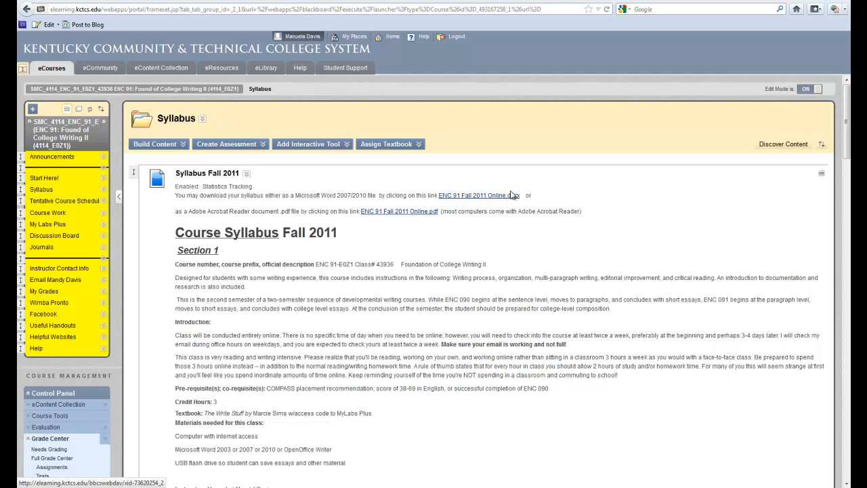
mouse_move(509, 199)
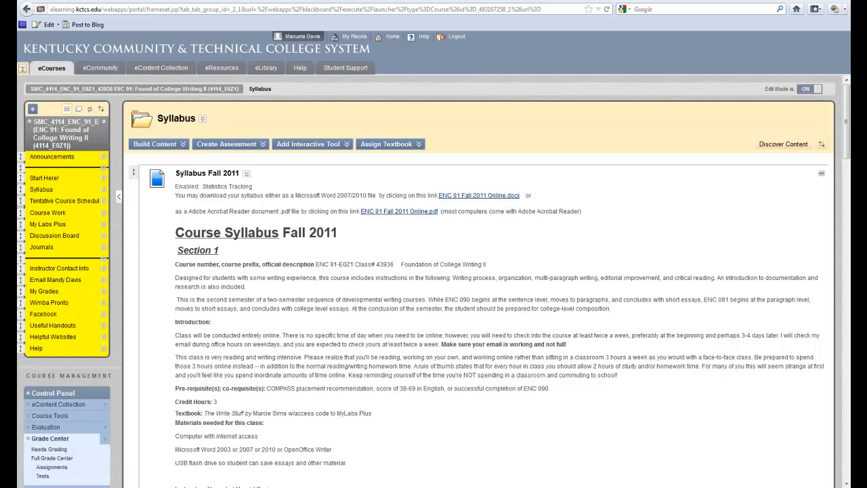
click(478, 195)
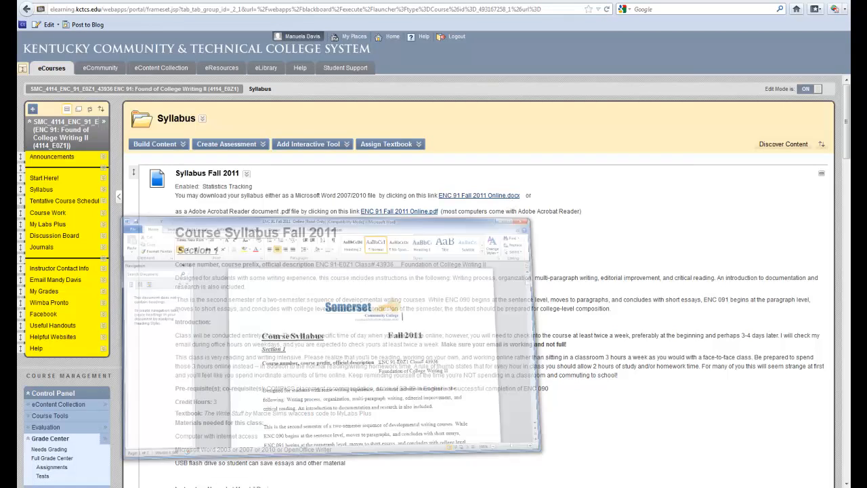
Read the Word syllabus down to the disabilities statement, then close the document
click(655, 88)
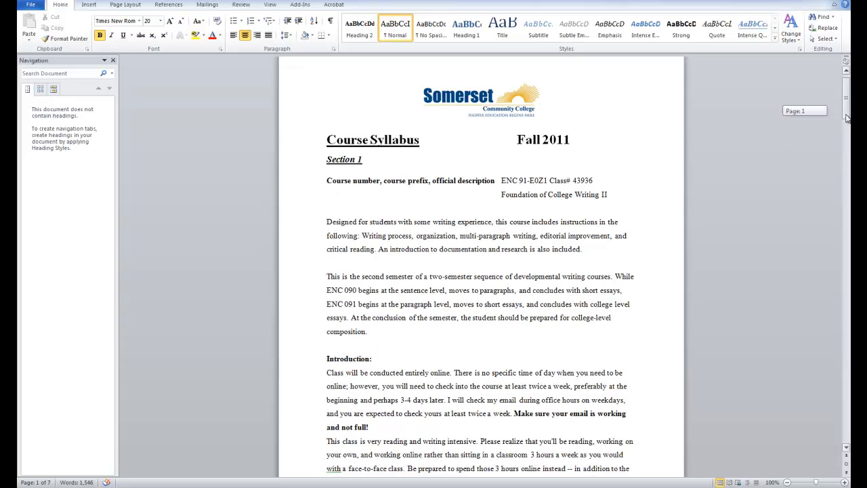
scroll(down, 3)
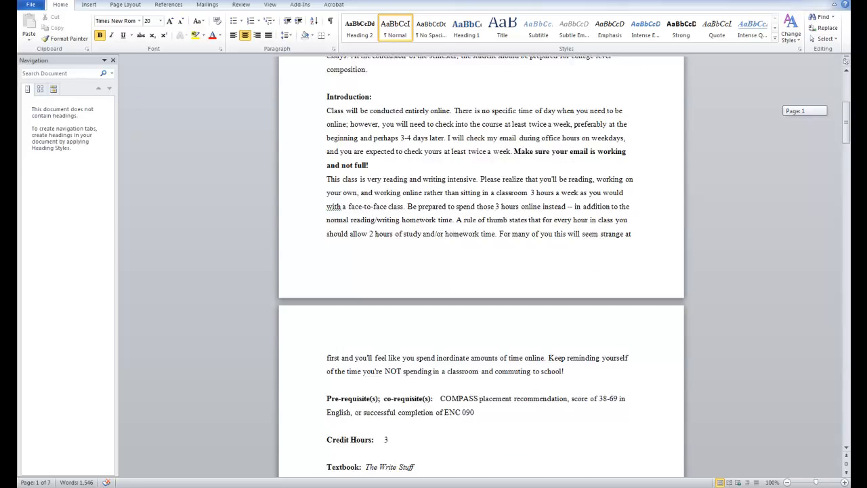
scroll(down, 3)
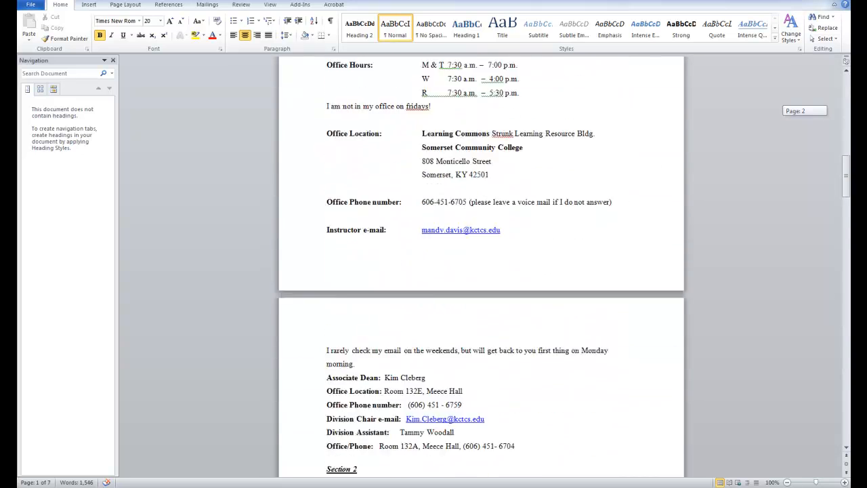
scroll(down, 3)
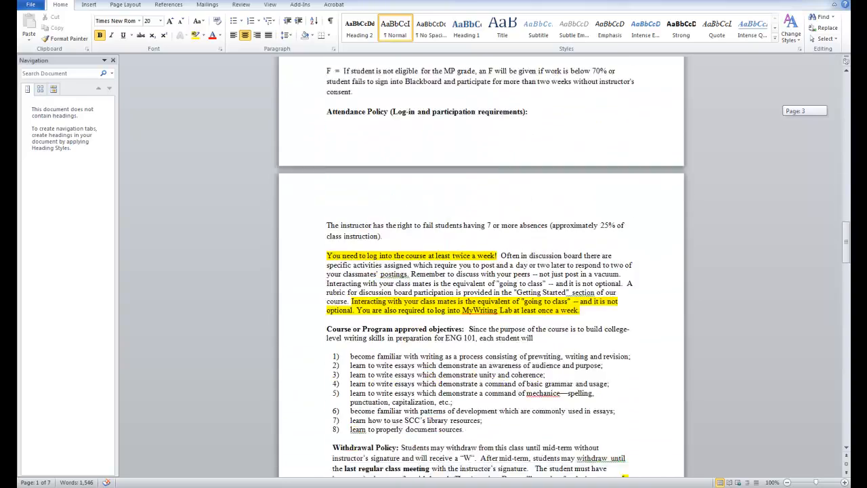
scroll(down, 3)
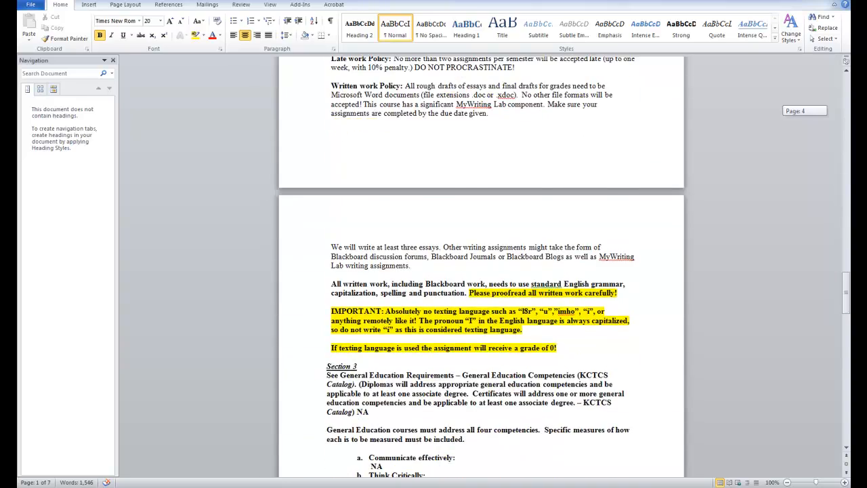
scroll(down, 3)
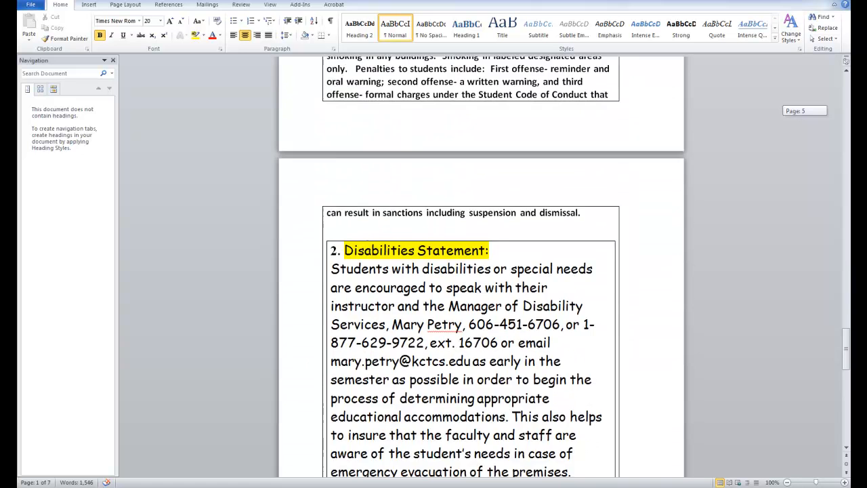
scroll(down, 3)
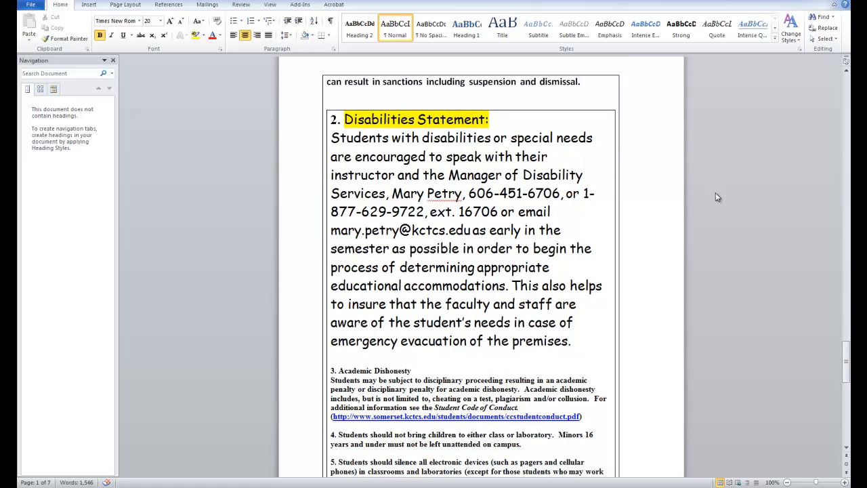
click(523, 126)
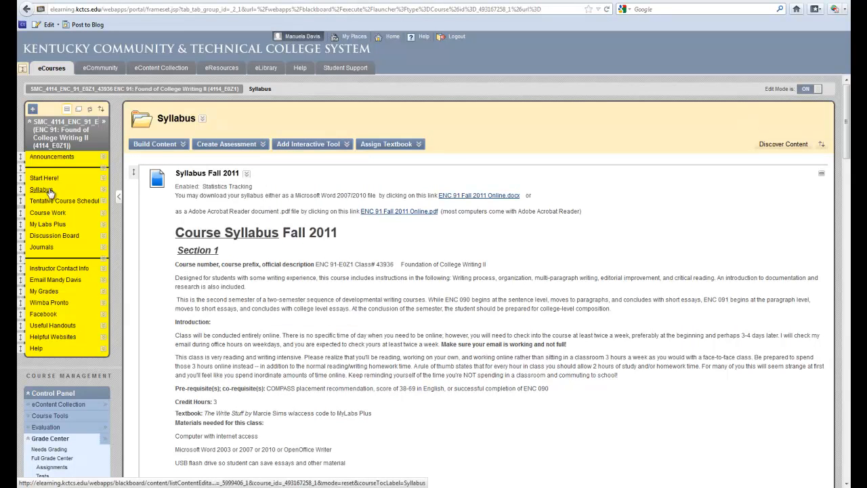
mouse_move(64, 201)
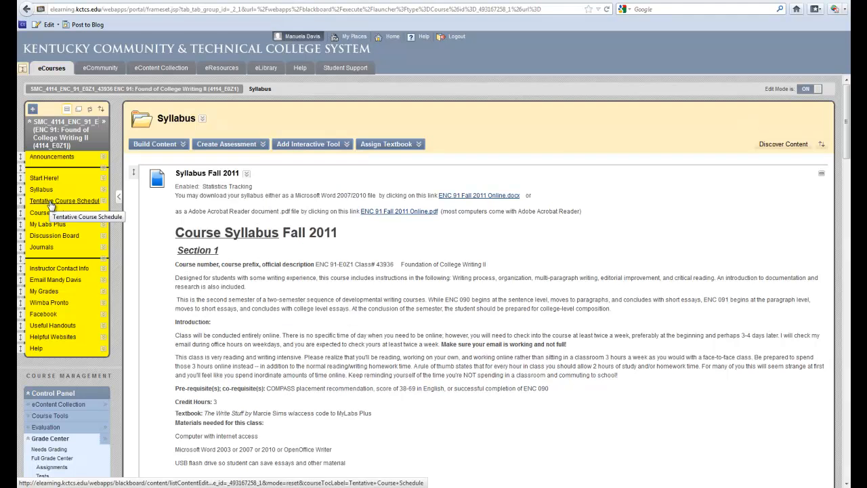
Show the Tentative Course Schedule and scroll to the Week 1 objectives and assignments table
click(64, 200)
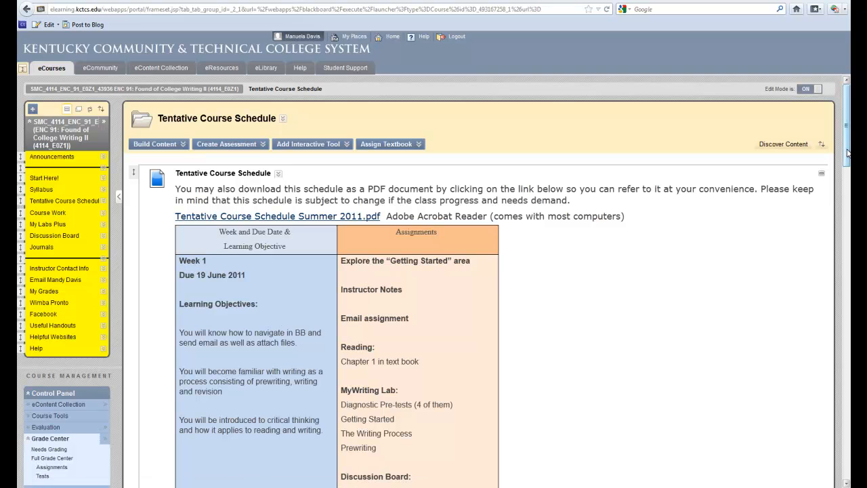
scroll(down, 3)
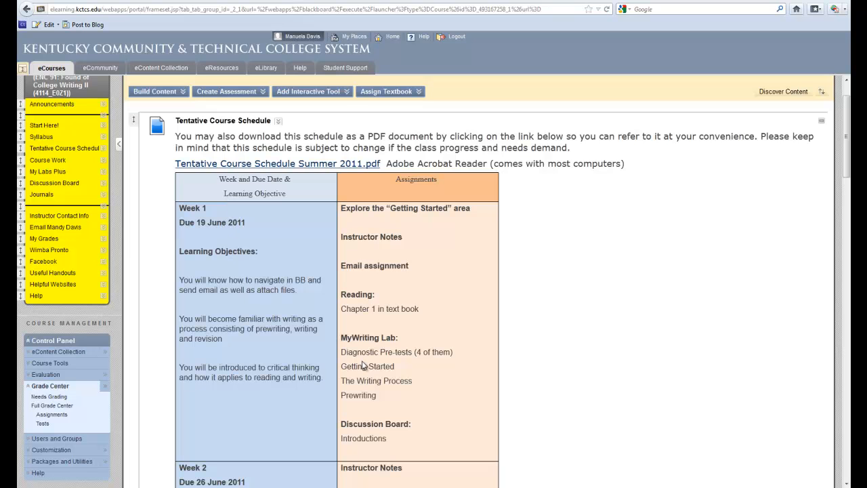
mouse_move(454, 198)
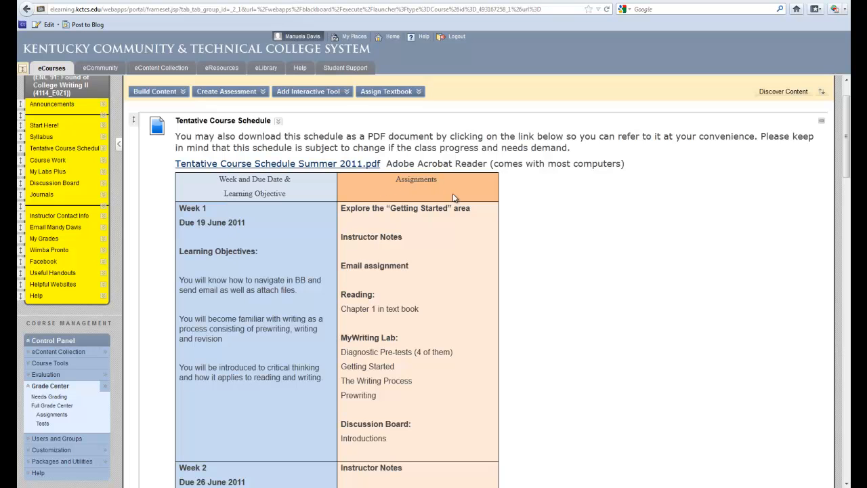
mouse_move(455, 445)
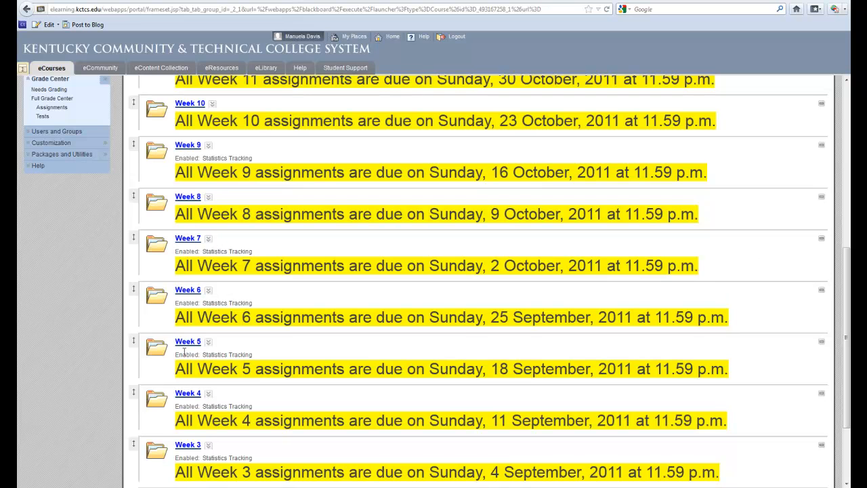
Open the Week 5 folder and scroll past the Essay 1 guidelines and First Draft
click(188, 341)
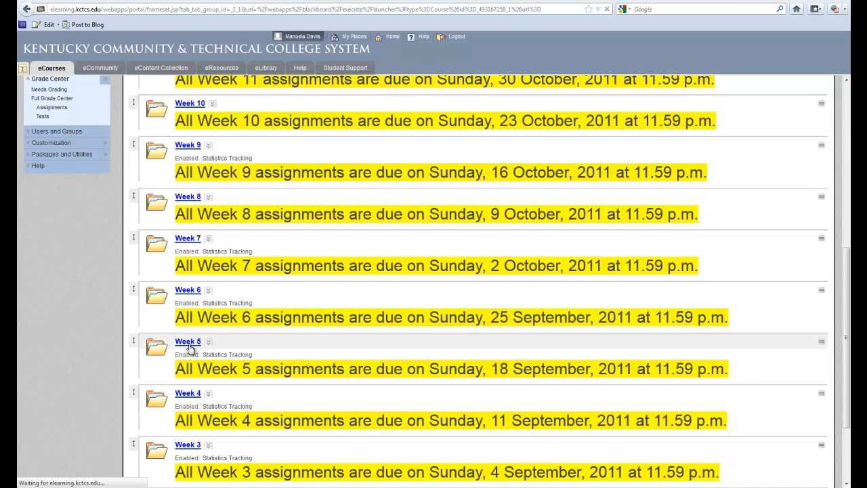
click(187, 341)
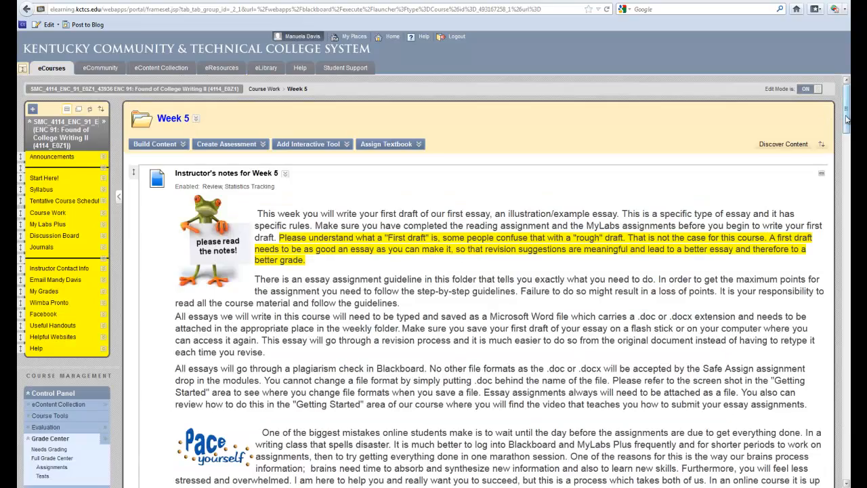
scroll(down, 3)
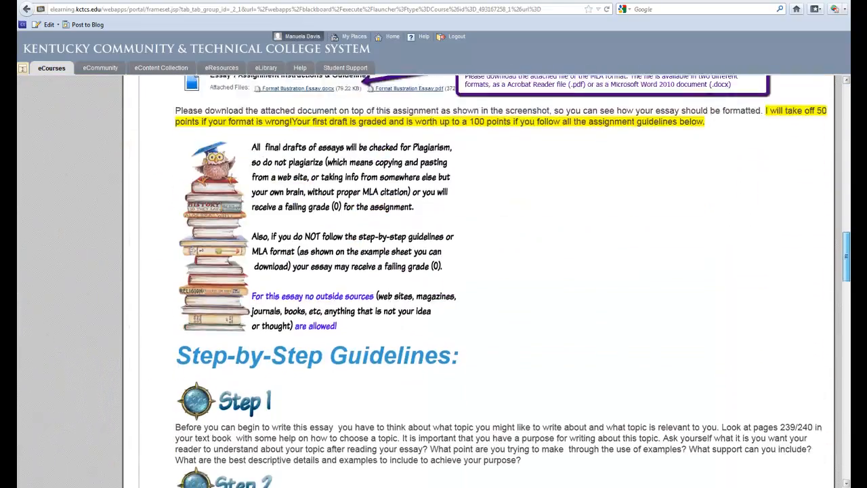
scroll(down, 3)
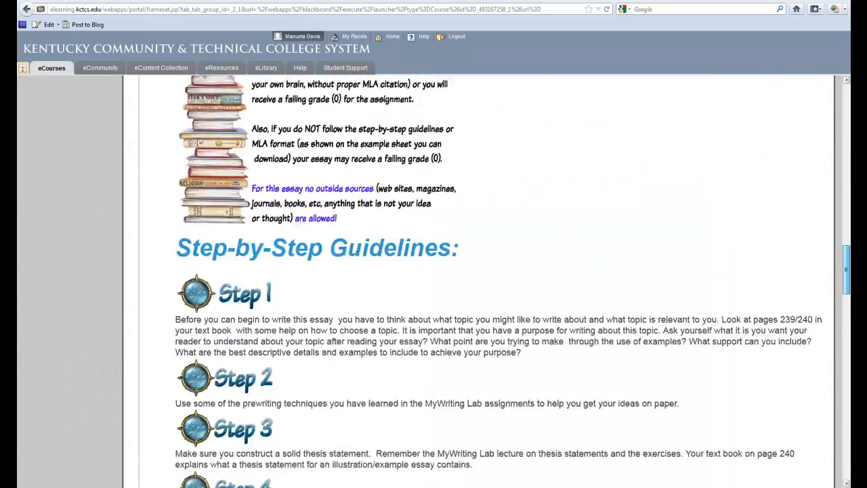
scroll(down, 3)
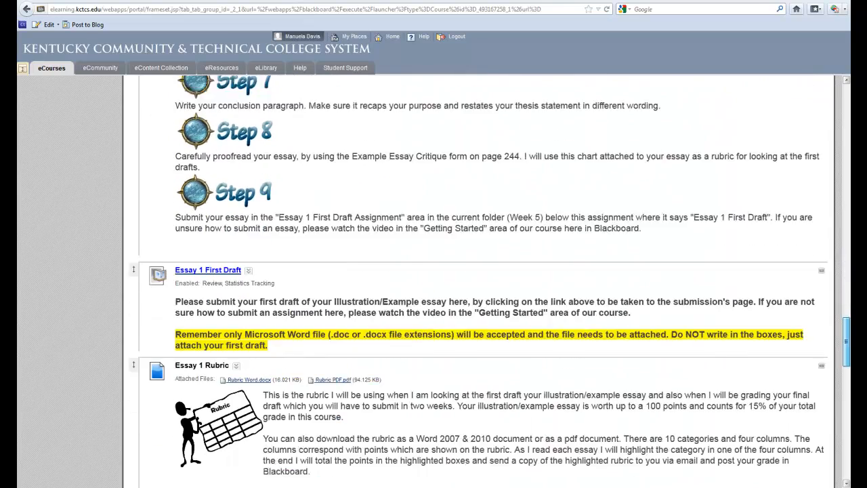
scroll(down, 3)
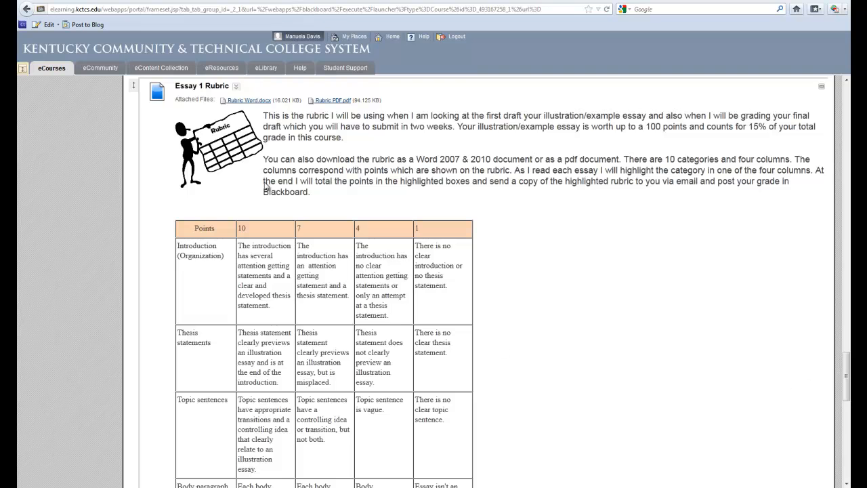
mouse_move(431, 392)
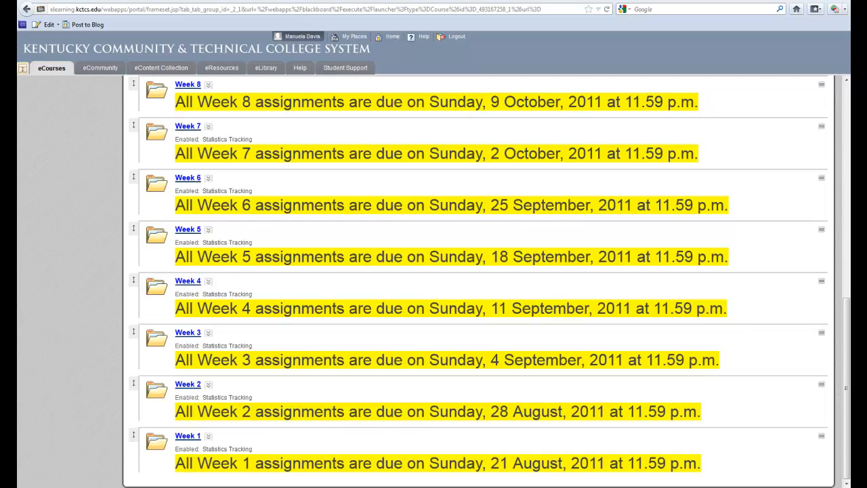
mouse_move(322, 252)
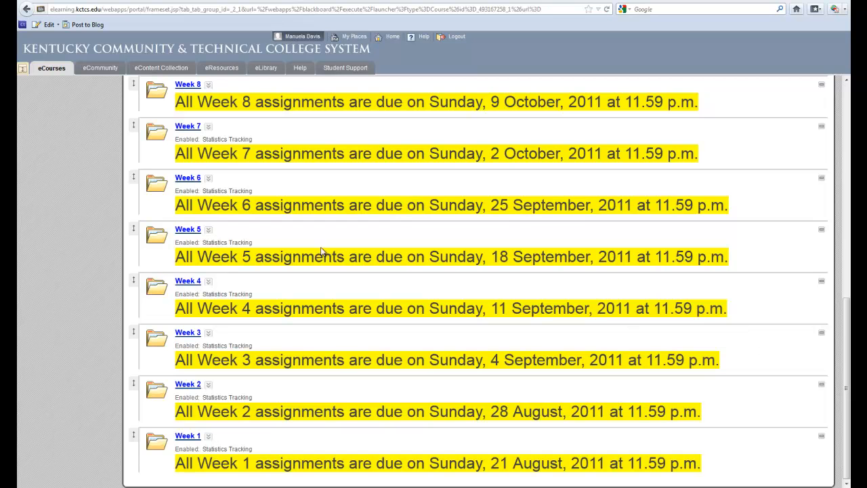
mouse_move(187, 384)
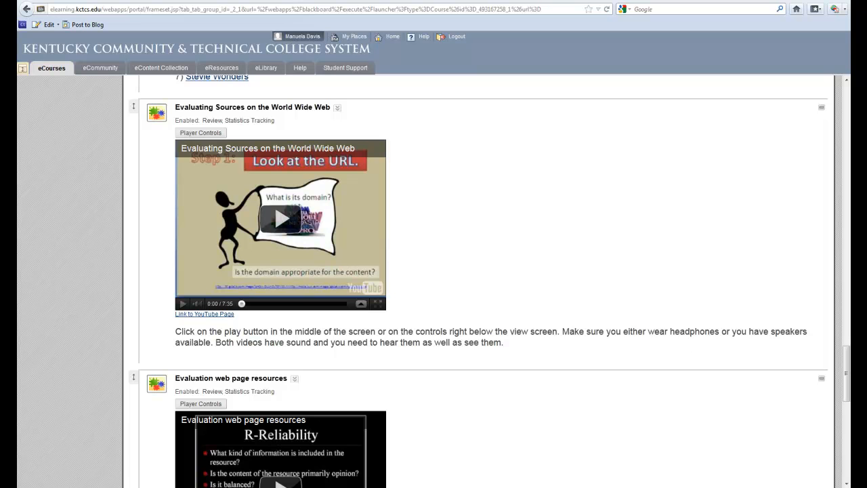
mouse_move(792, 374)
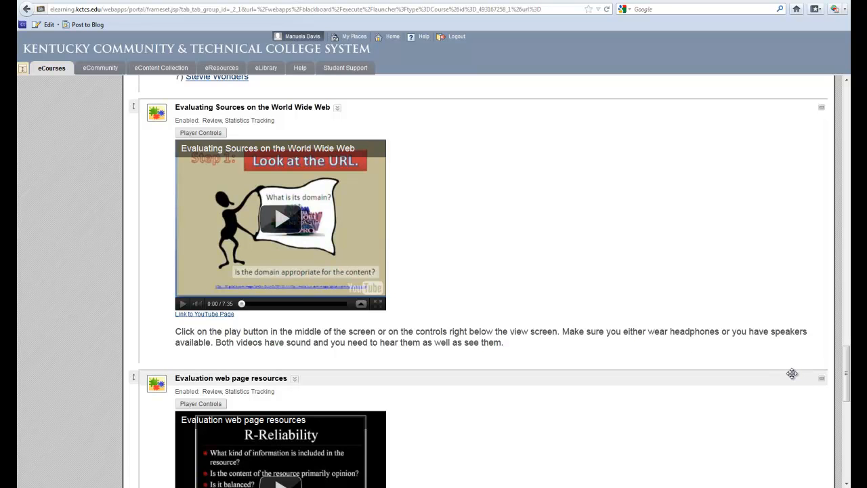
Scroll the week folder's 45-point web-evaluation Journal and Evaluating Sources videos
scroll(down, 3)
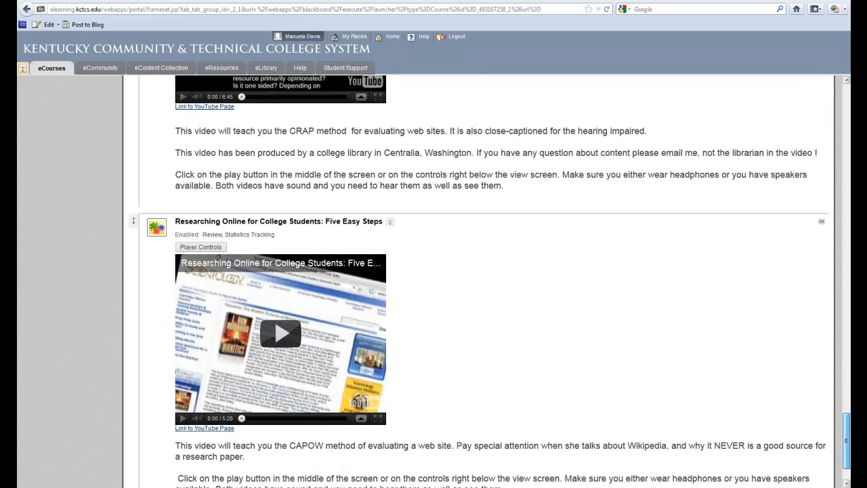
scroll(down, 3)
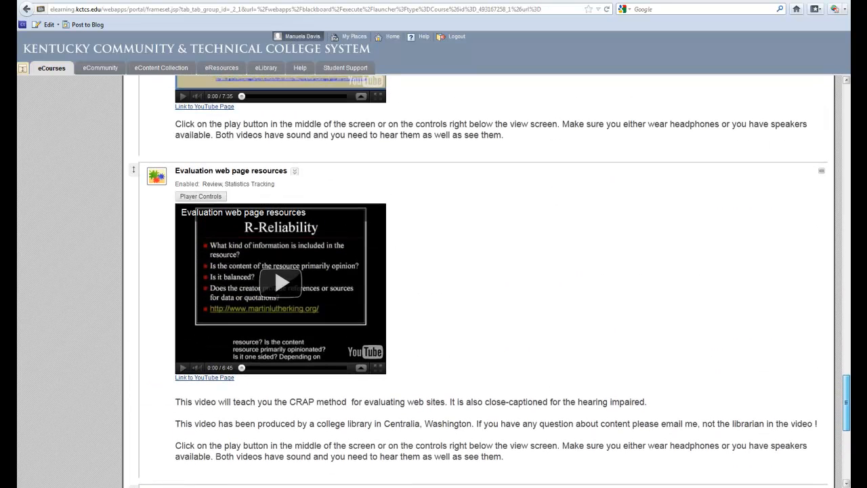
scroll(up, 3)
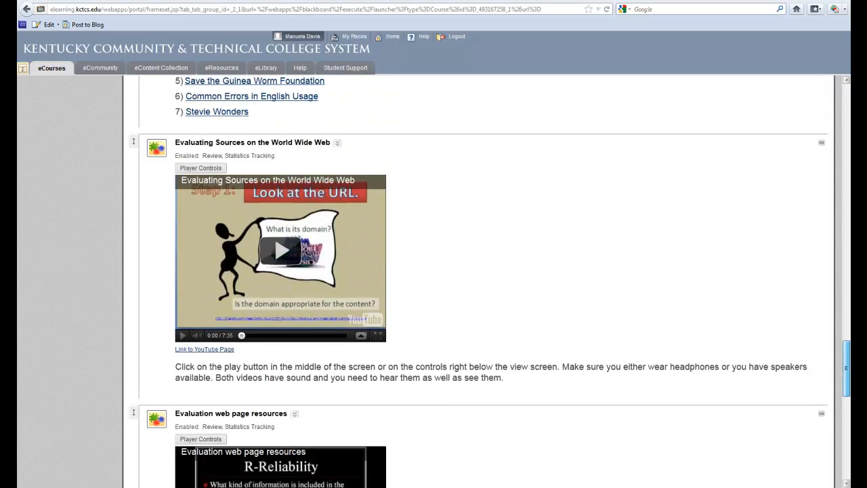
scroll(up, 3)
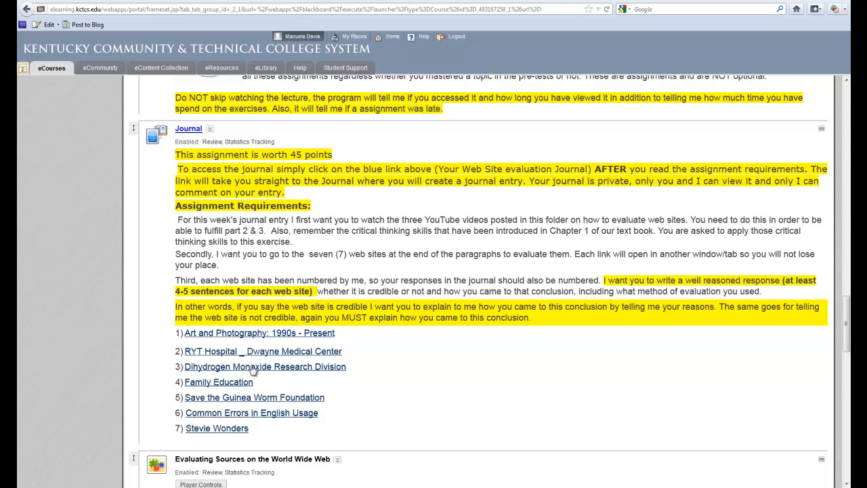
mouse_move(263, 354)
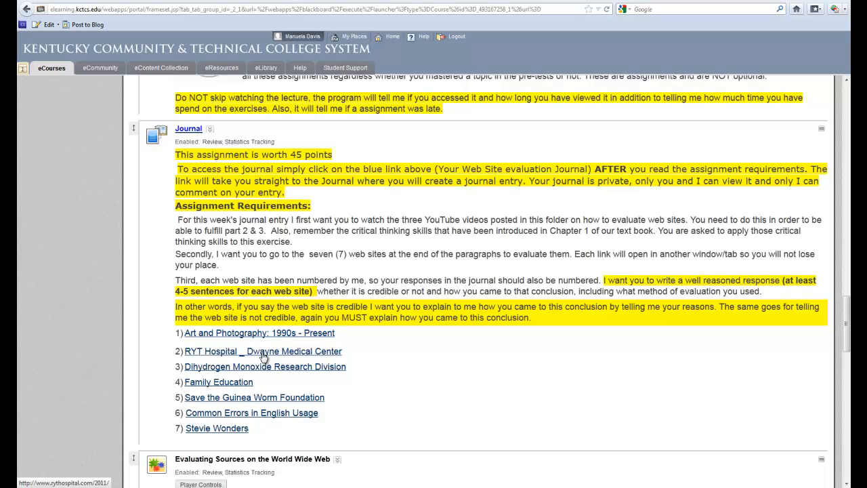
mouse_move(325, 397)
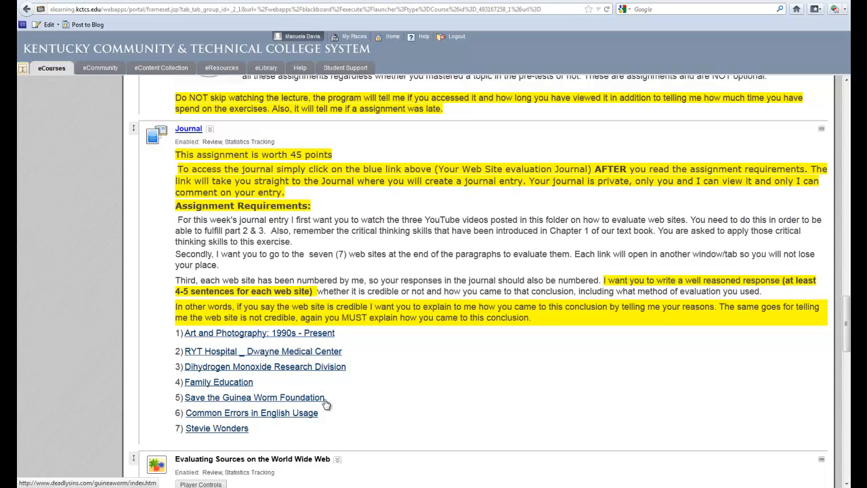
mouse_move(306, 400)
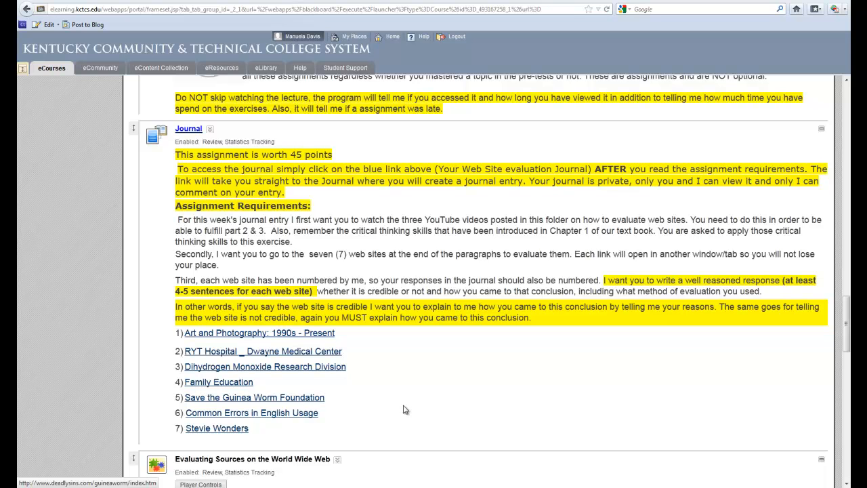
mouse_move(407, 400)
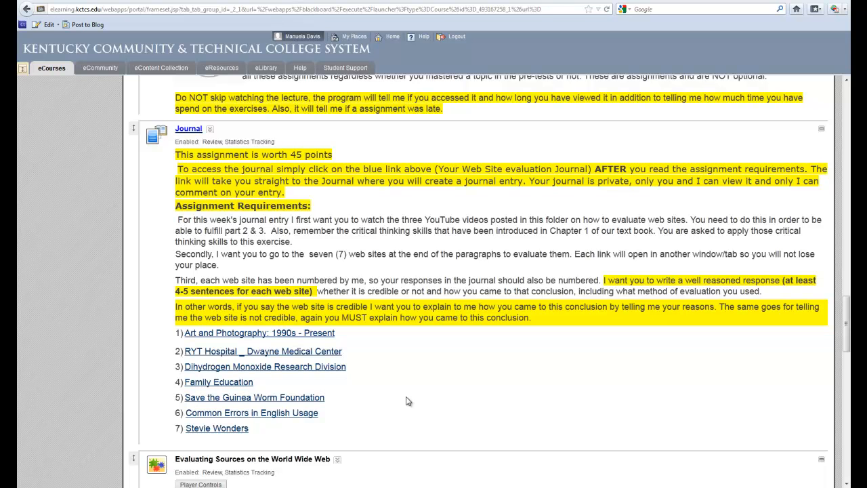
mouse_move(416, 404)
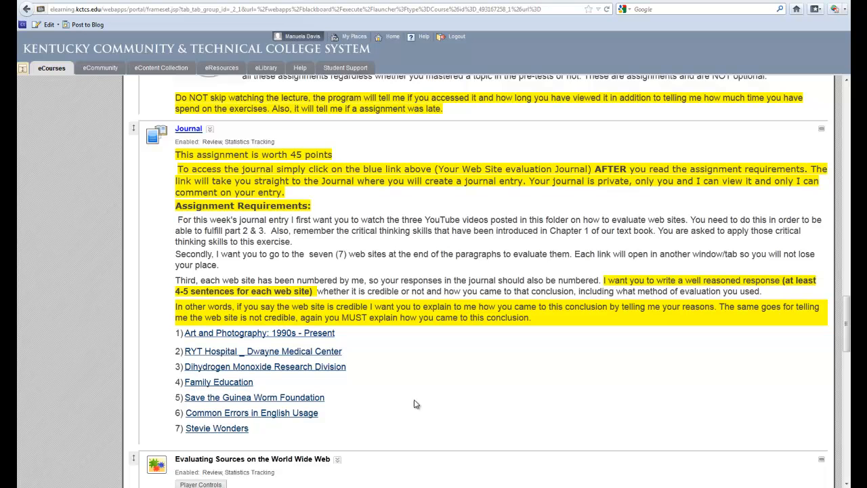